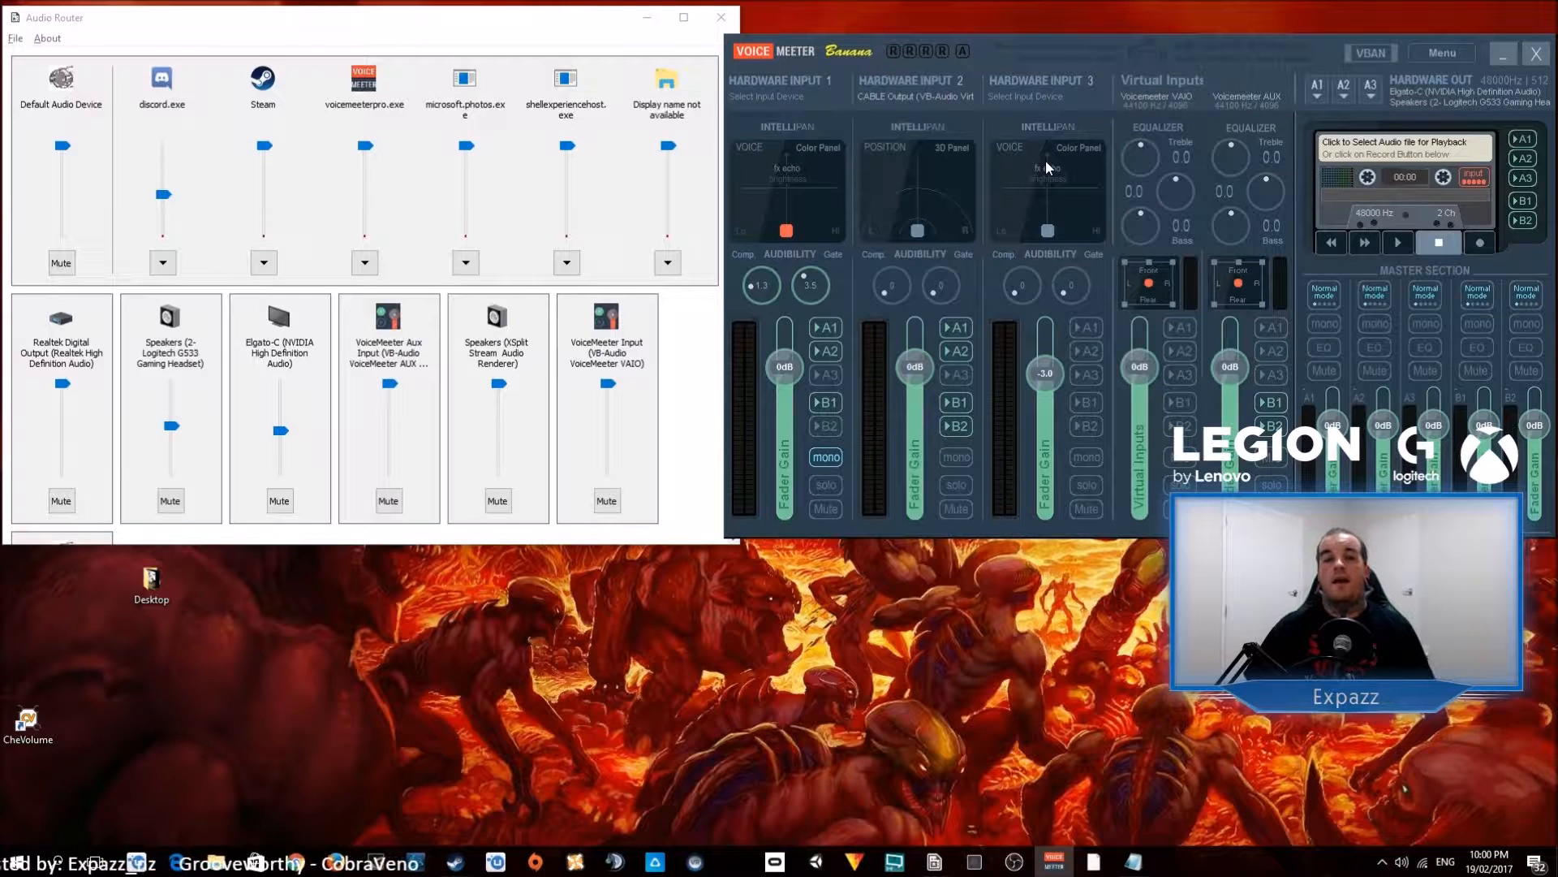
mouse_move(935, 112)
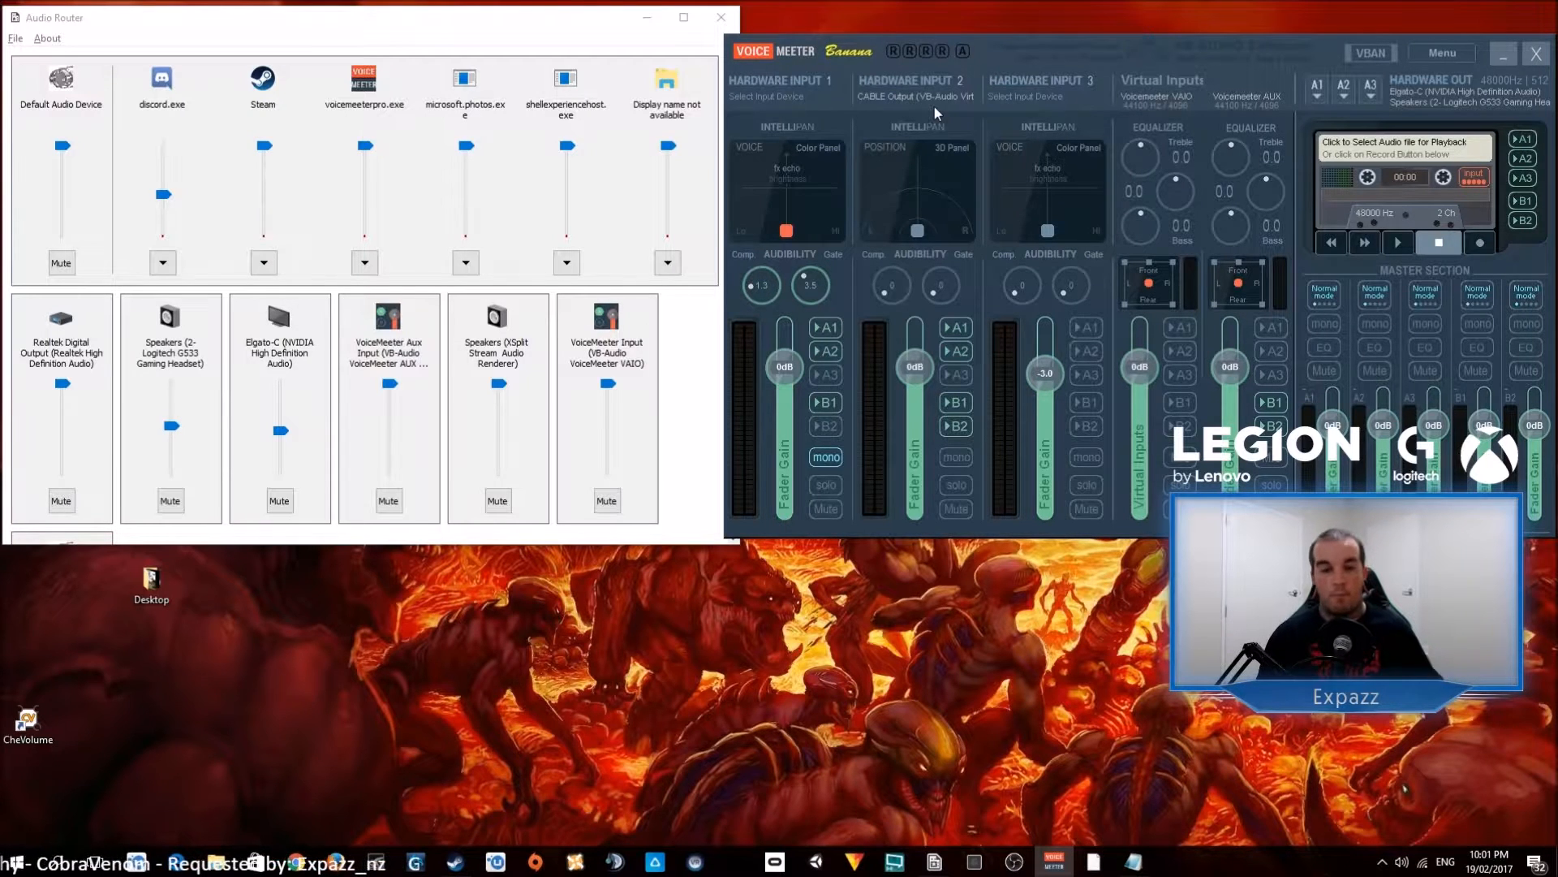
mouse_move(1065, 375)
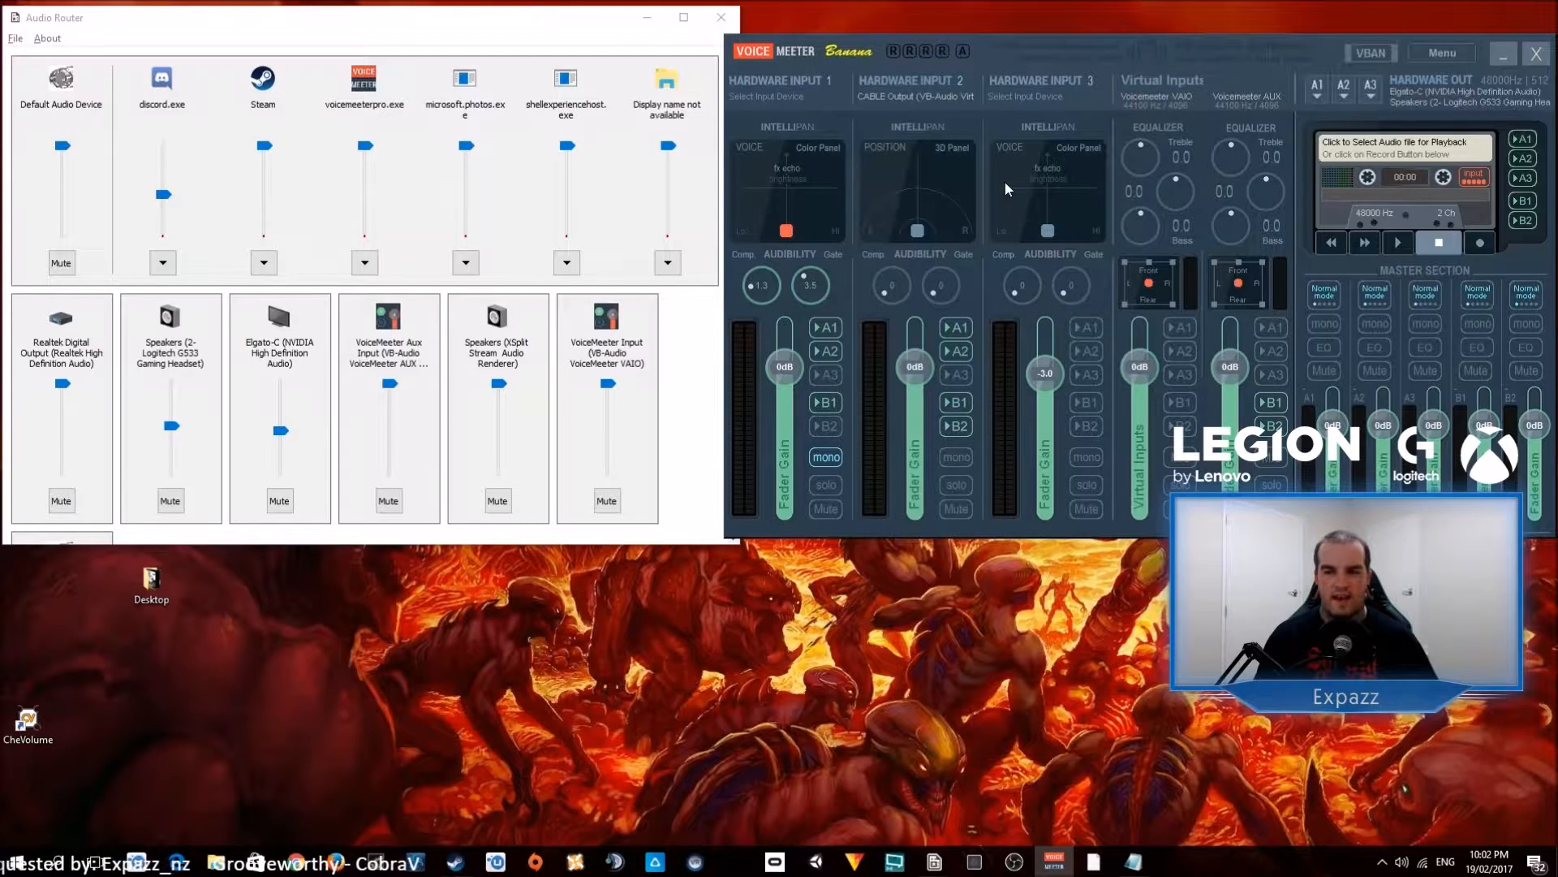
mouse_move(998, 219)
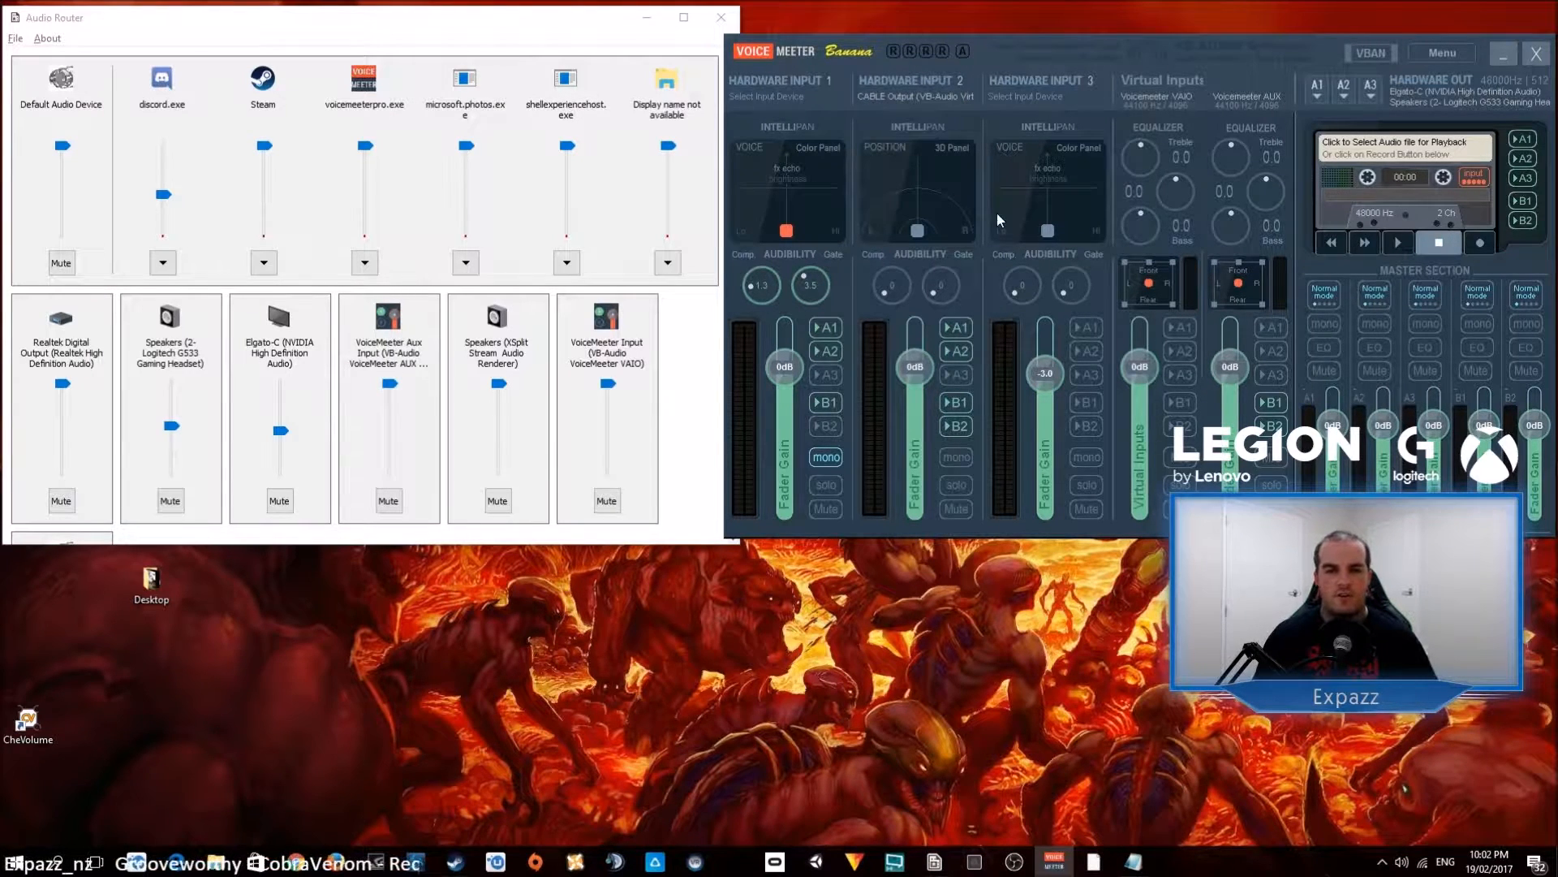
mouse_move(1099, 470)
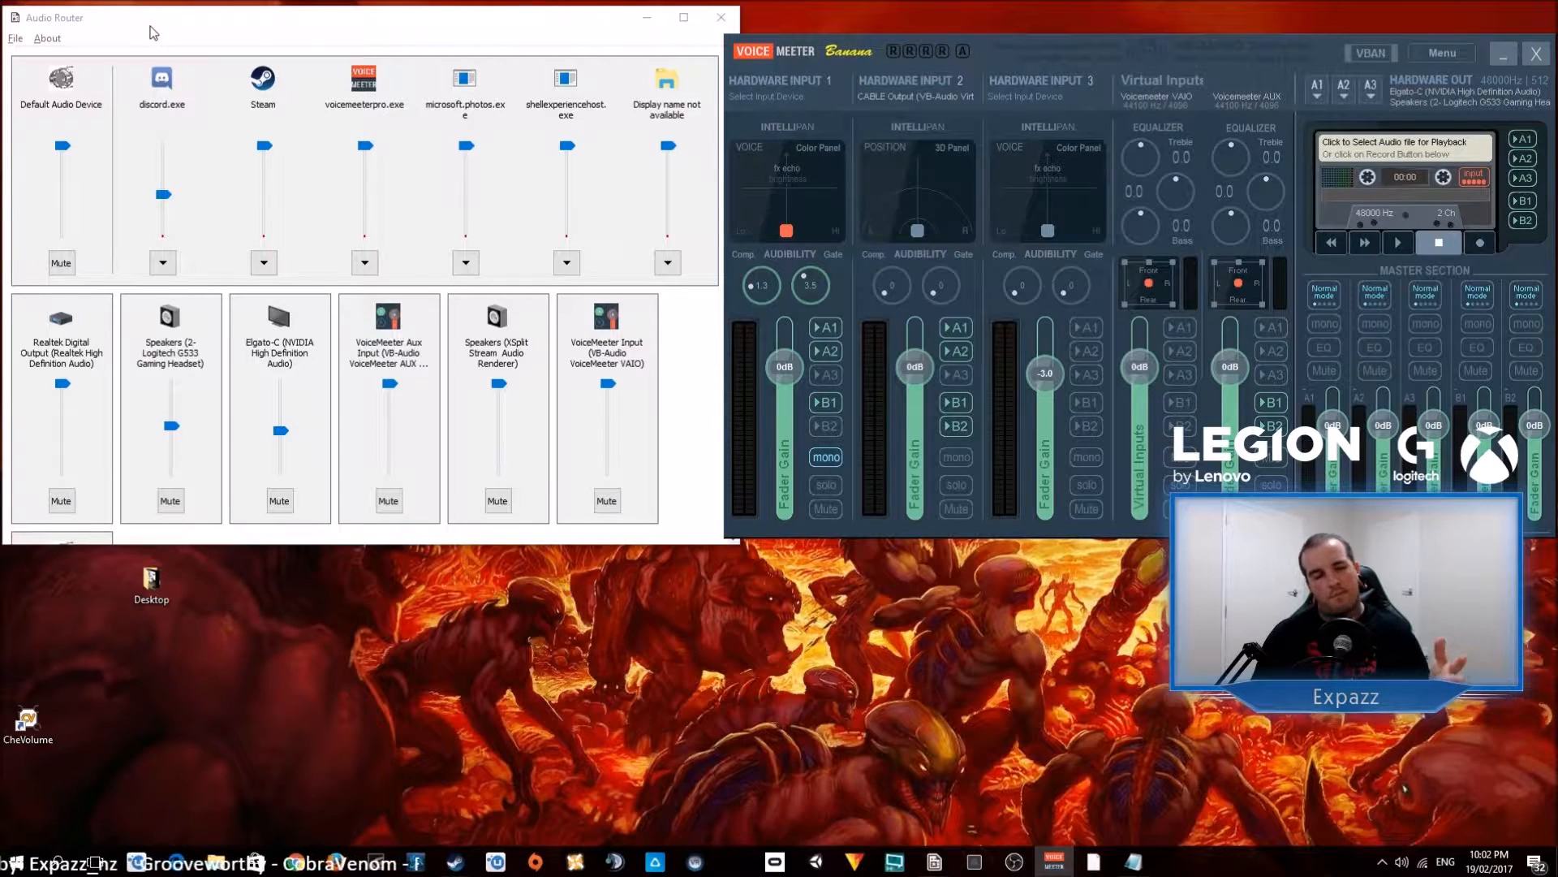
mouse_move(255, 52)
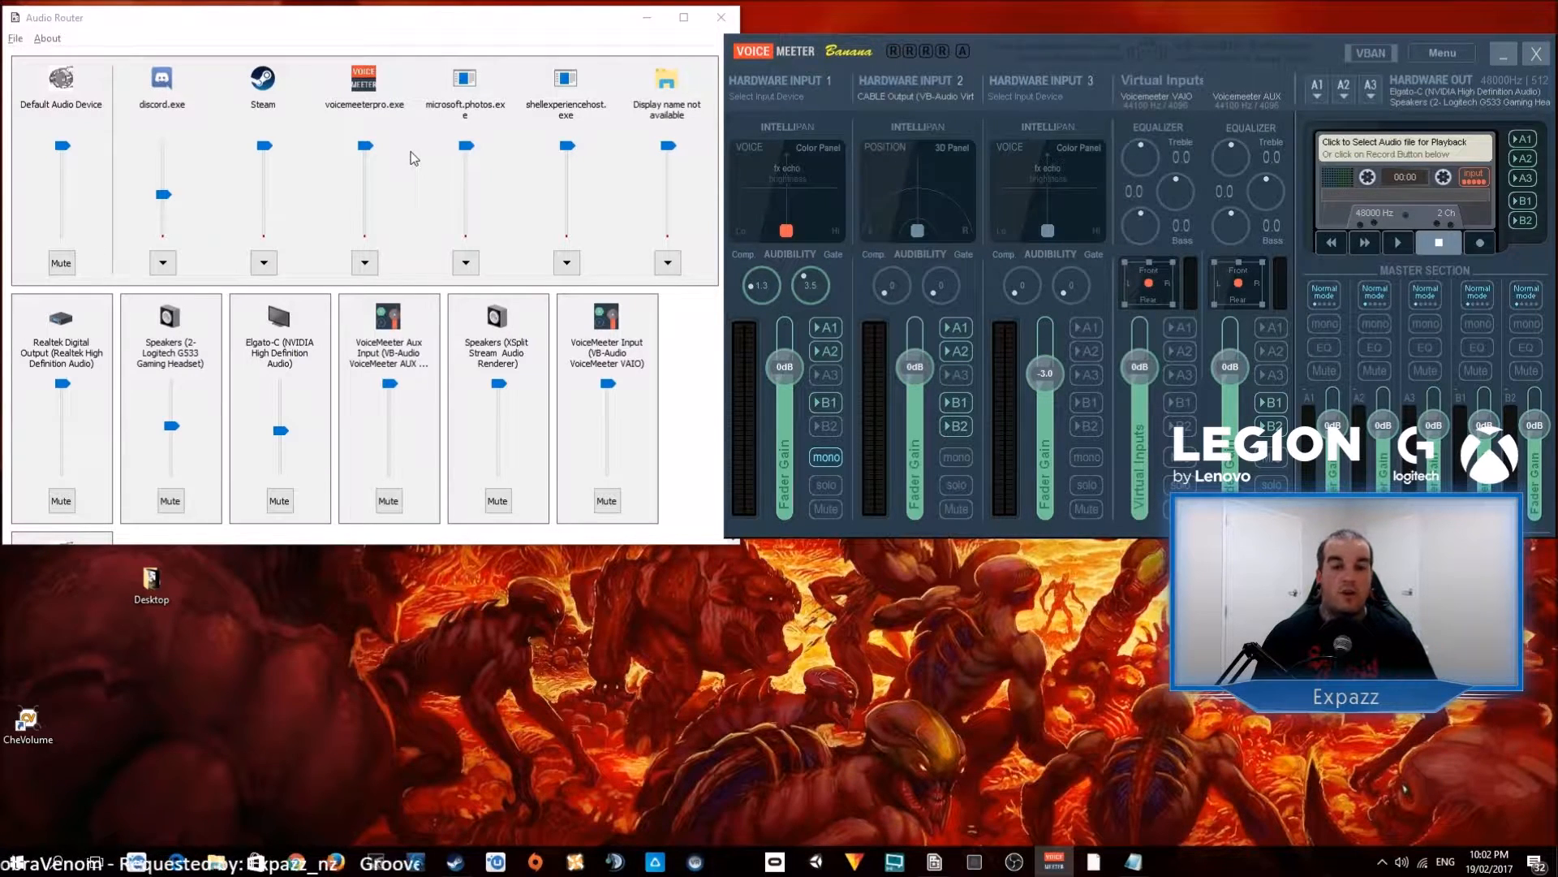
mouse_move(534, 193)
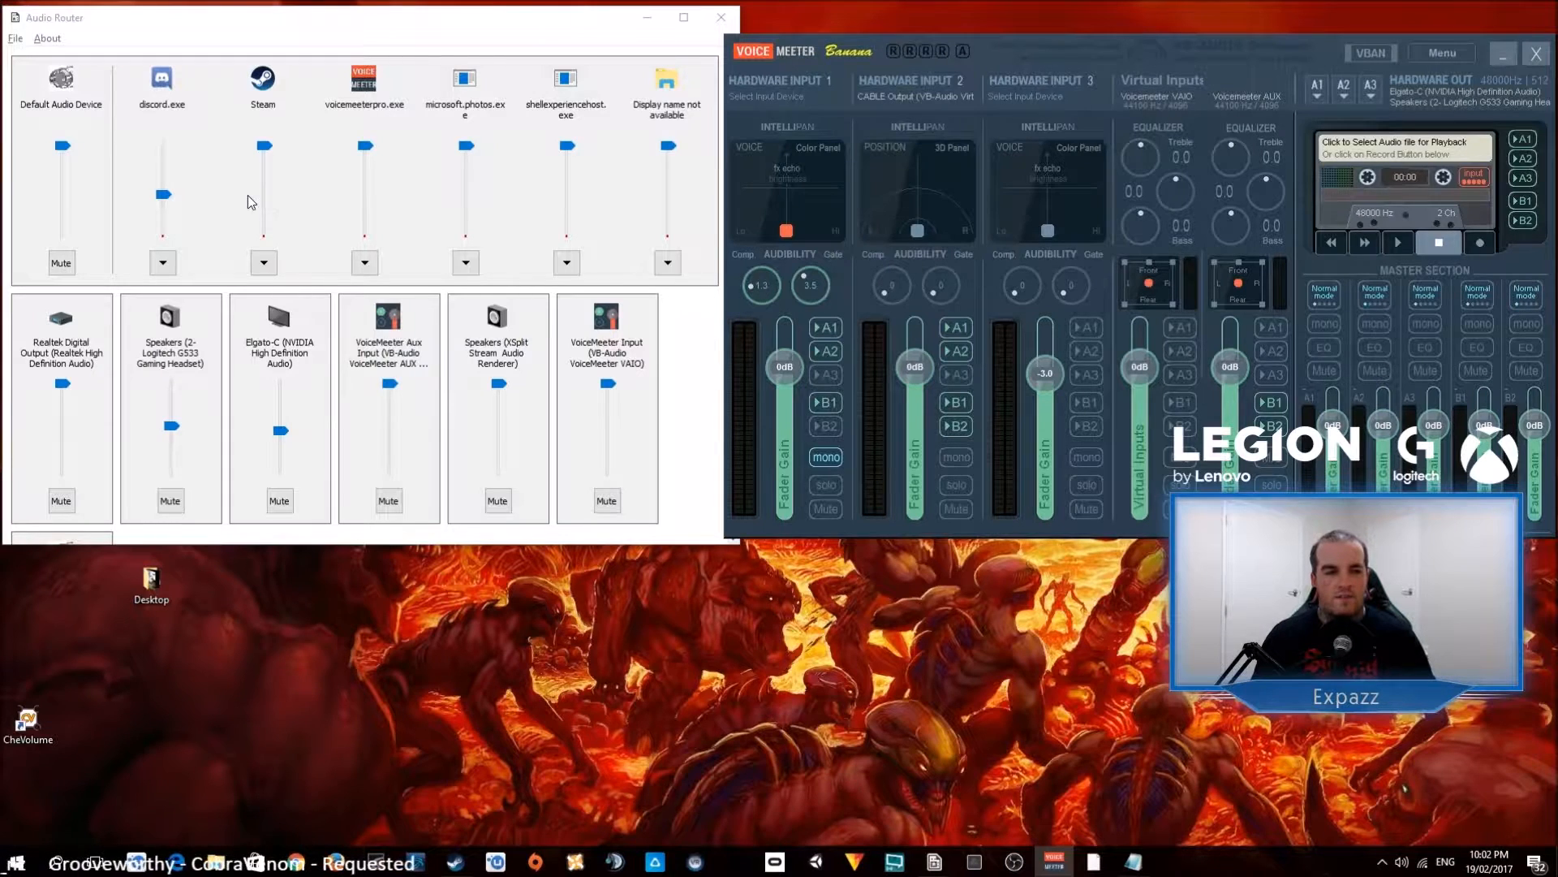
mouse_move(179, 165)
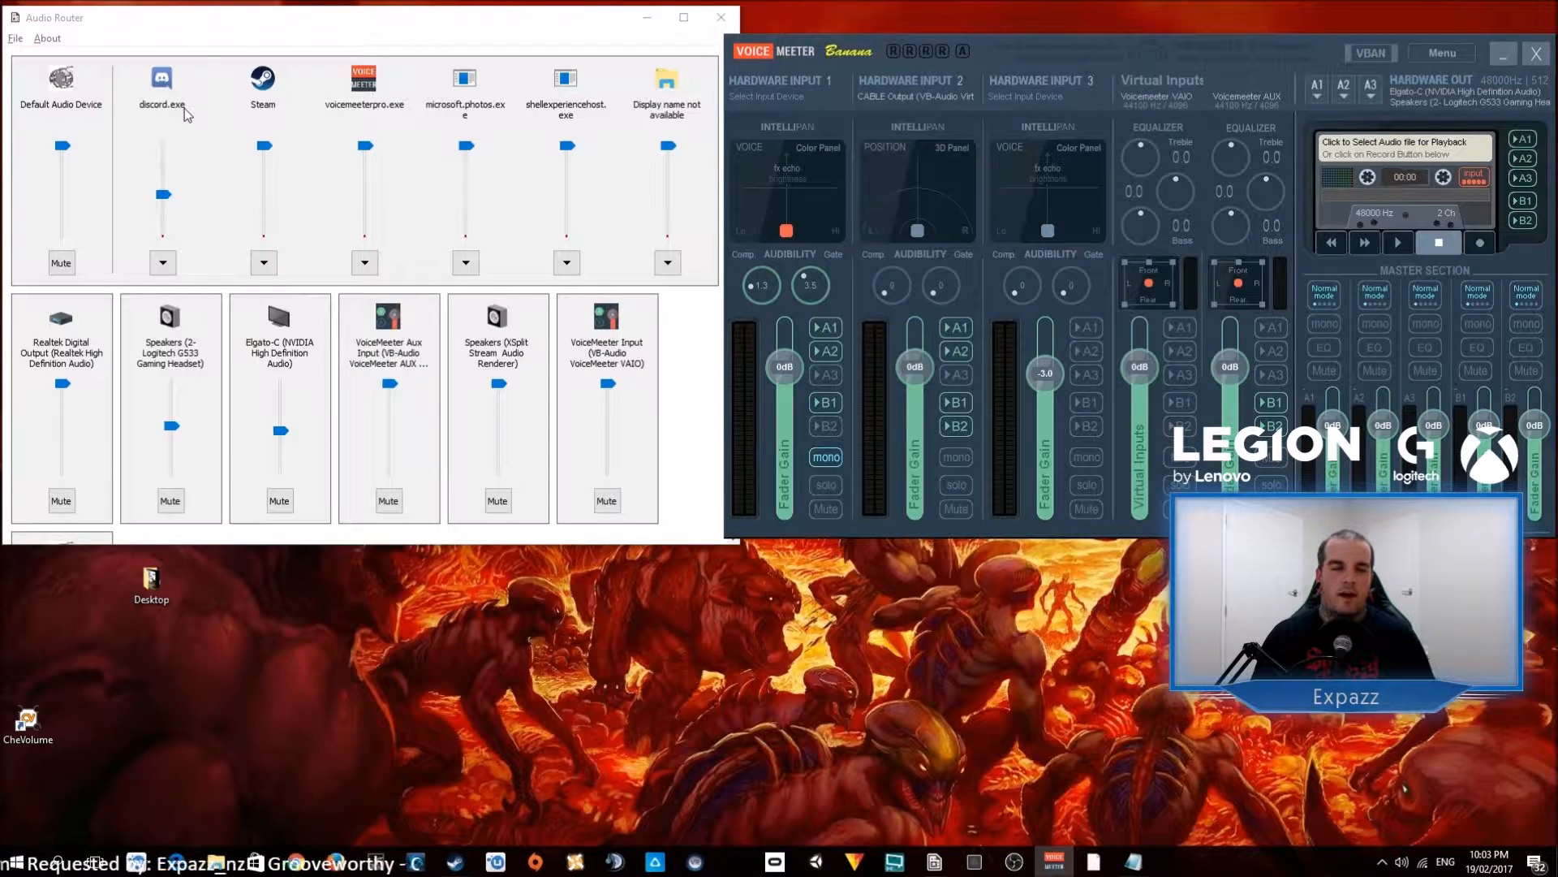
mouse_move(386, 131)
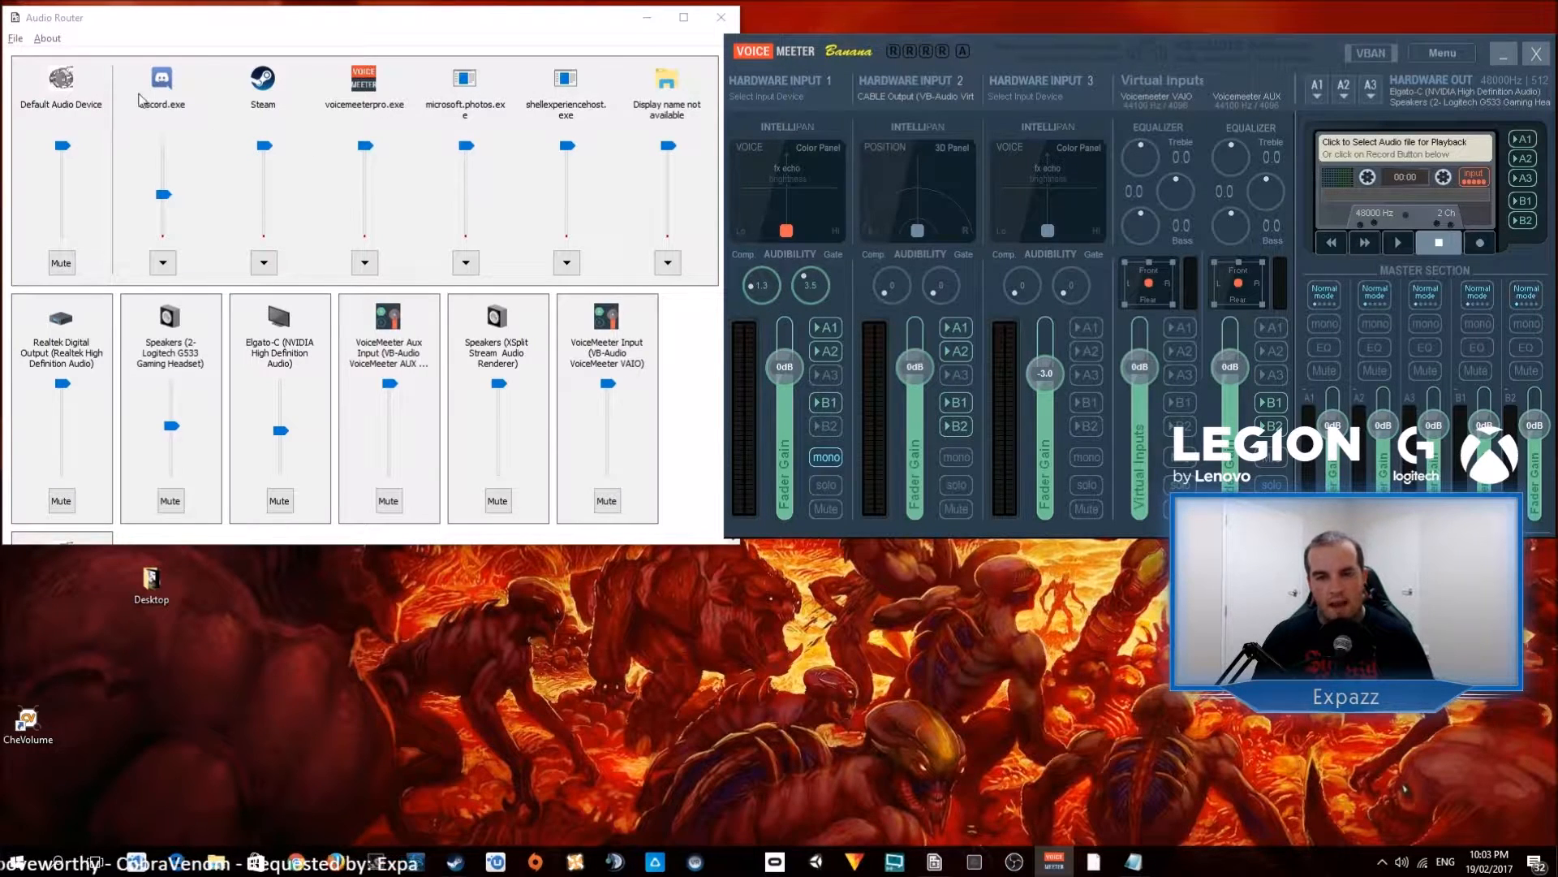
mouse_move(974, 94)
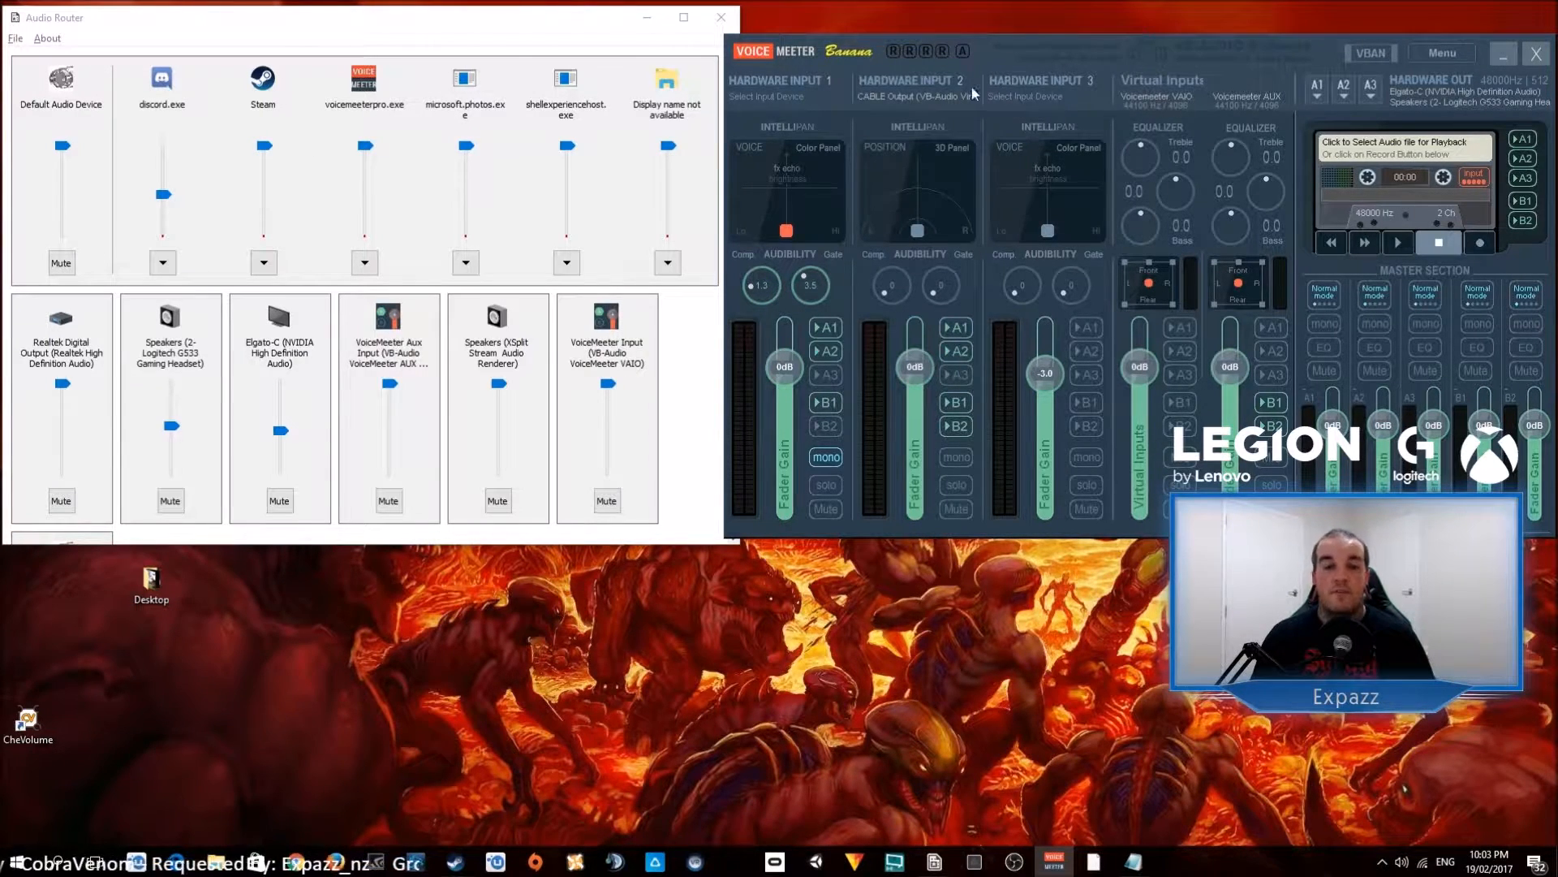
mouse_move(901, 130)
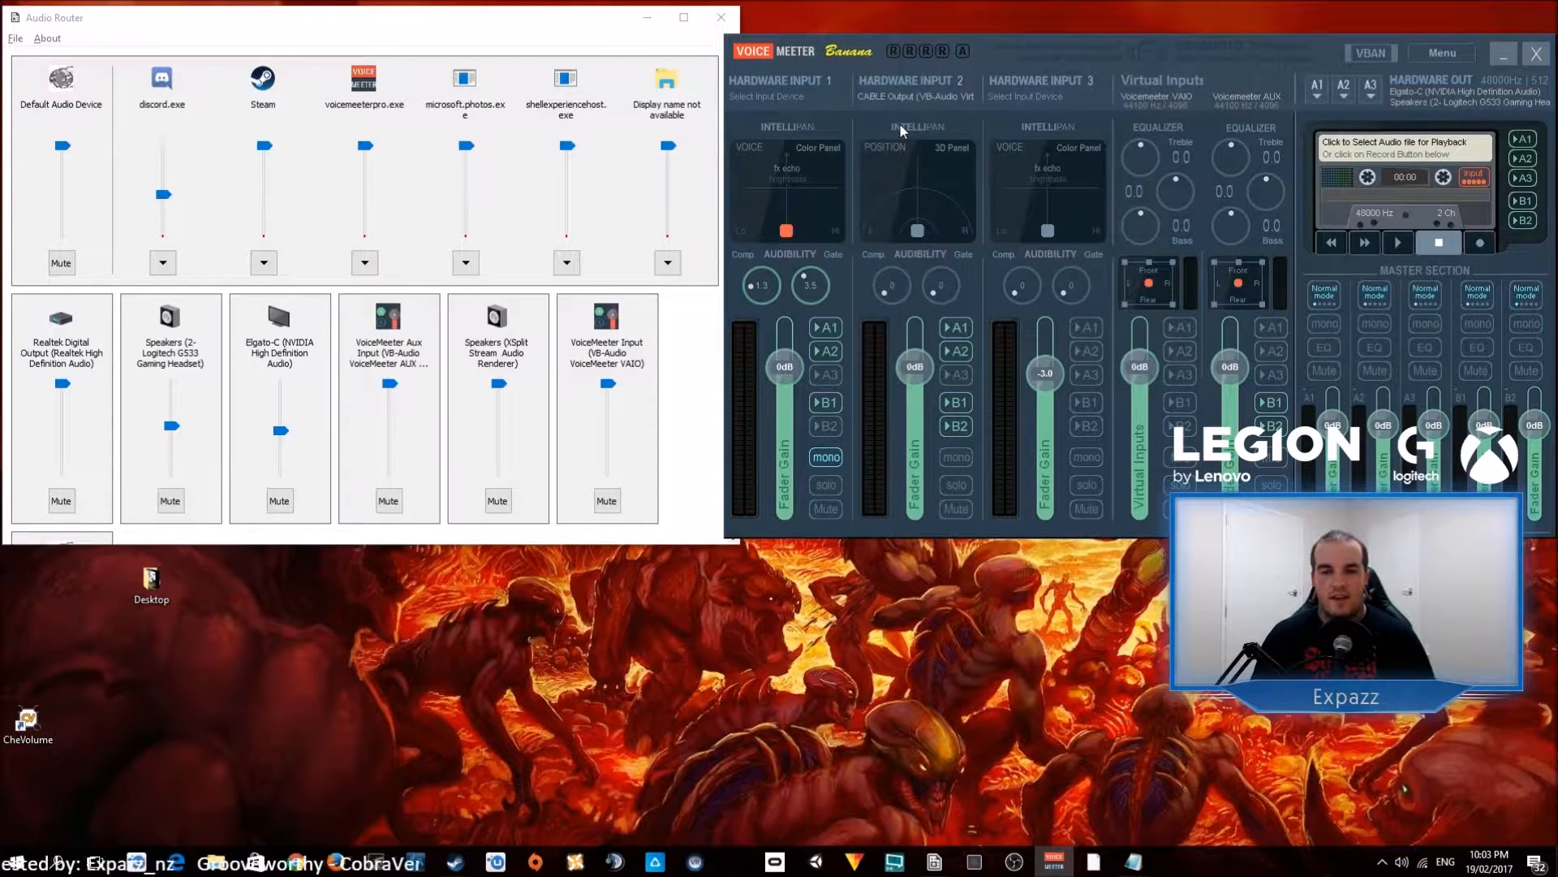
left_click(909, 96)
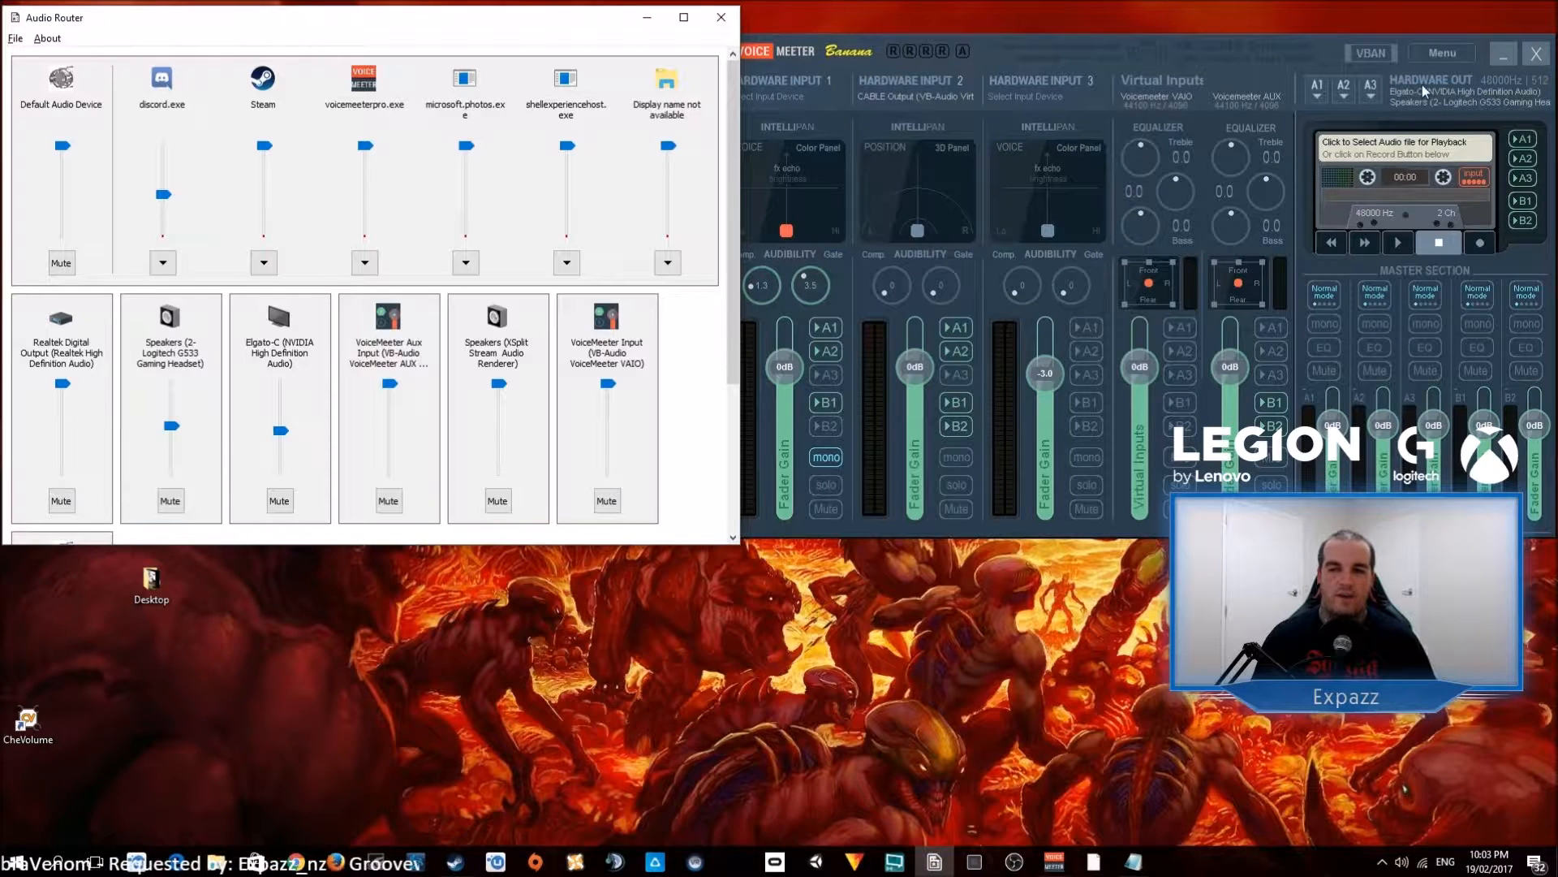
mouse_move(1417, 109)
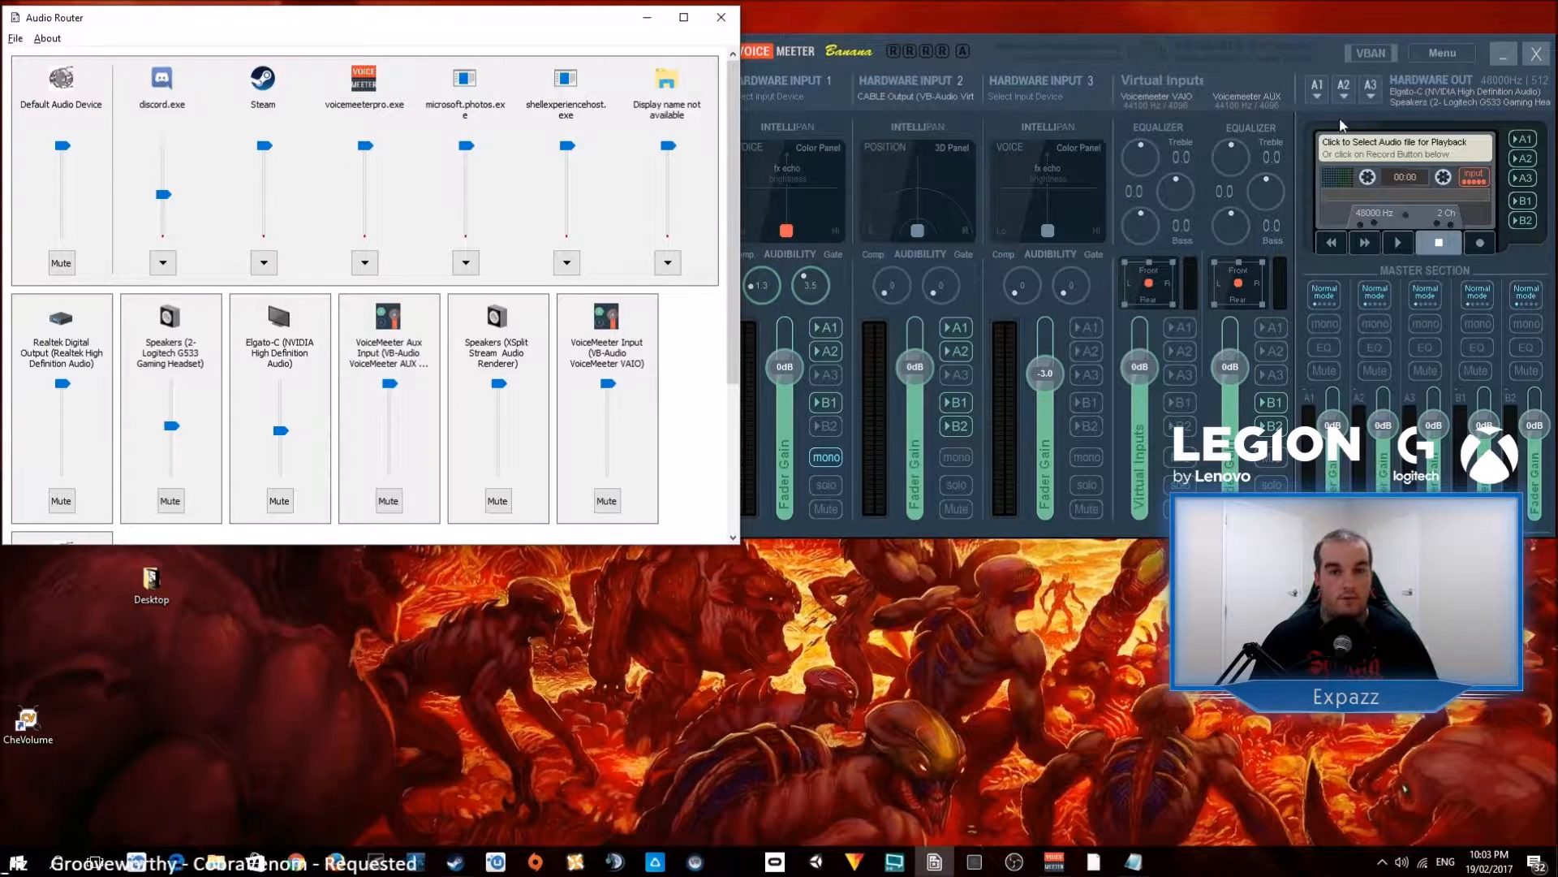
mouse_move(1313, 96)
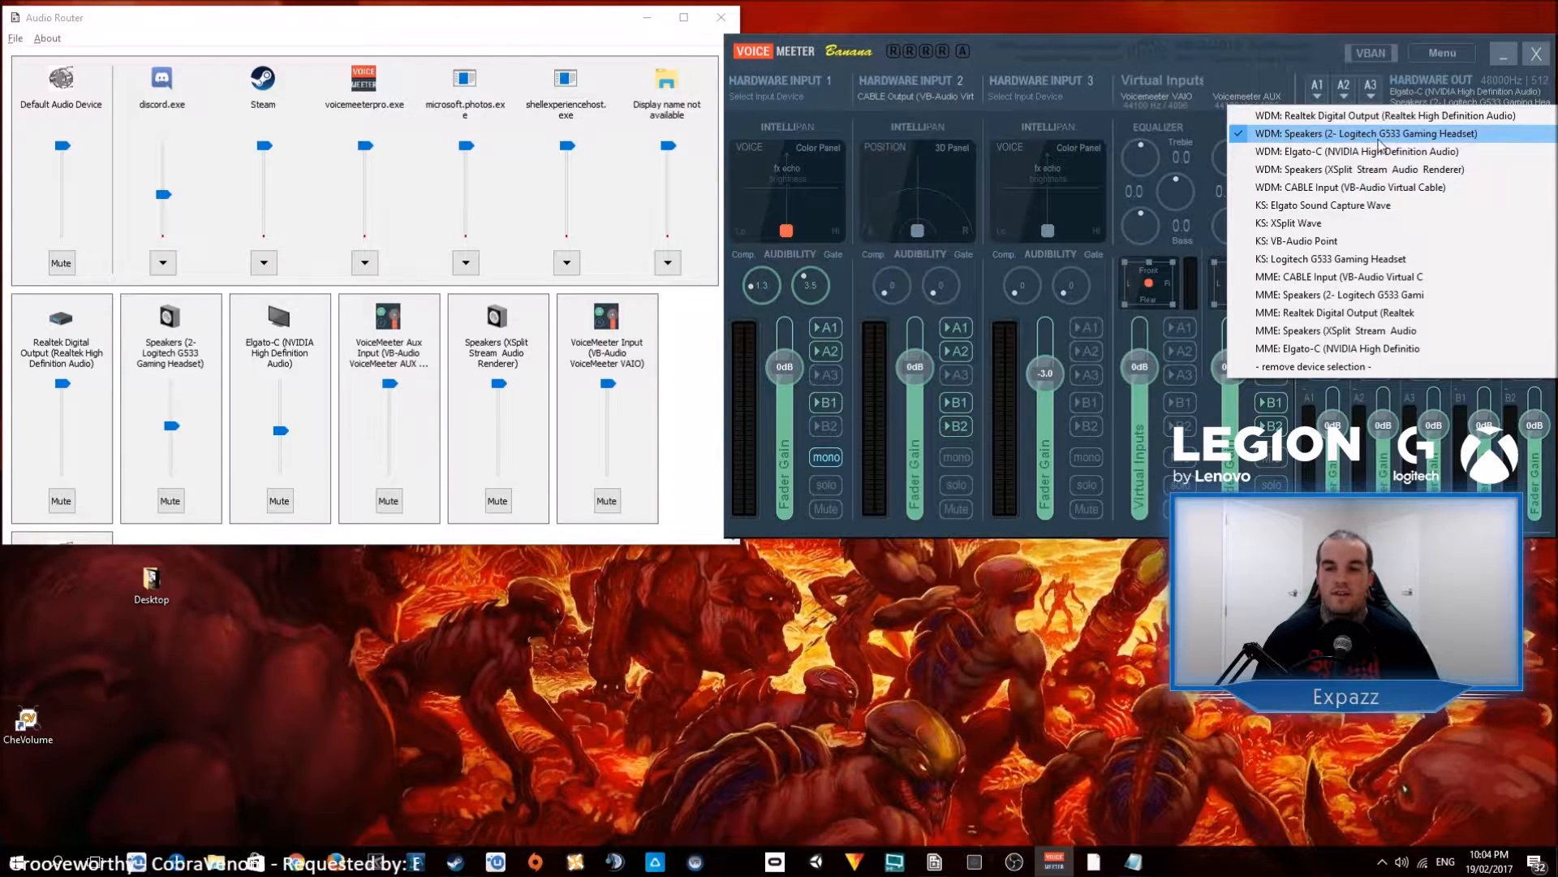
mouse_move(1365, 119)
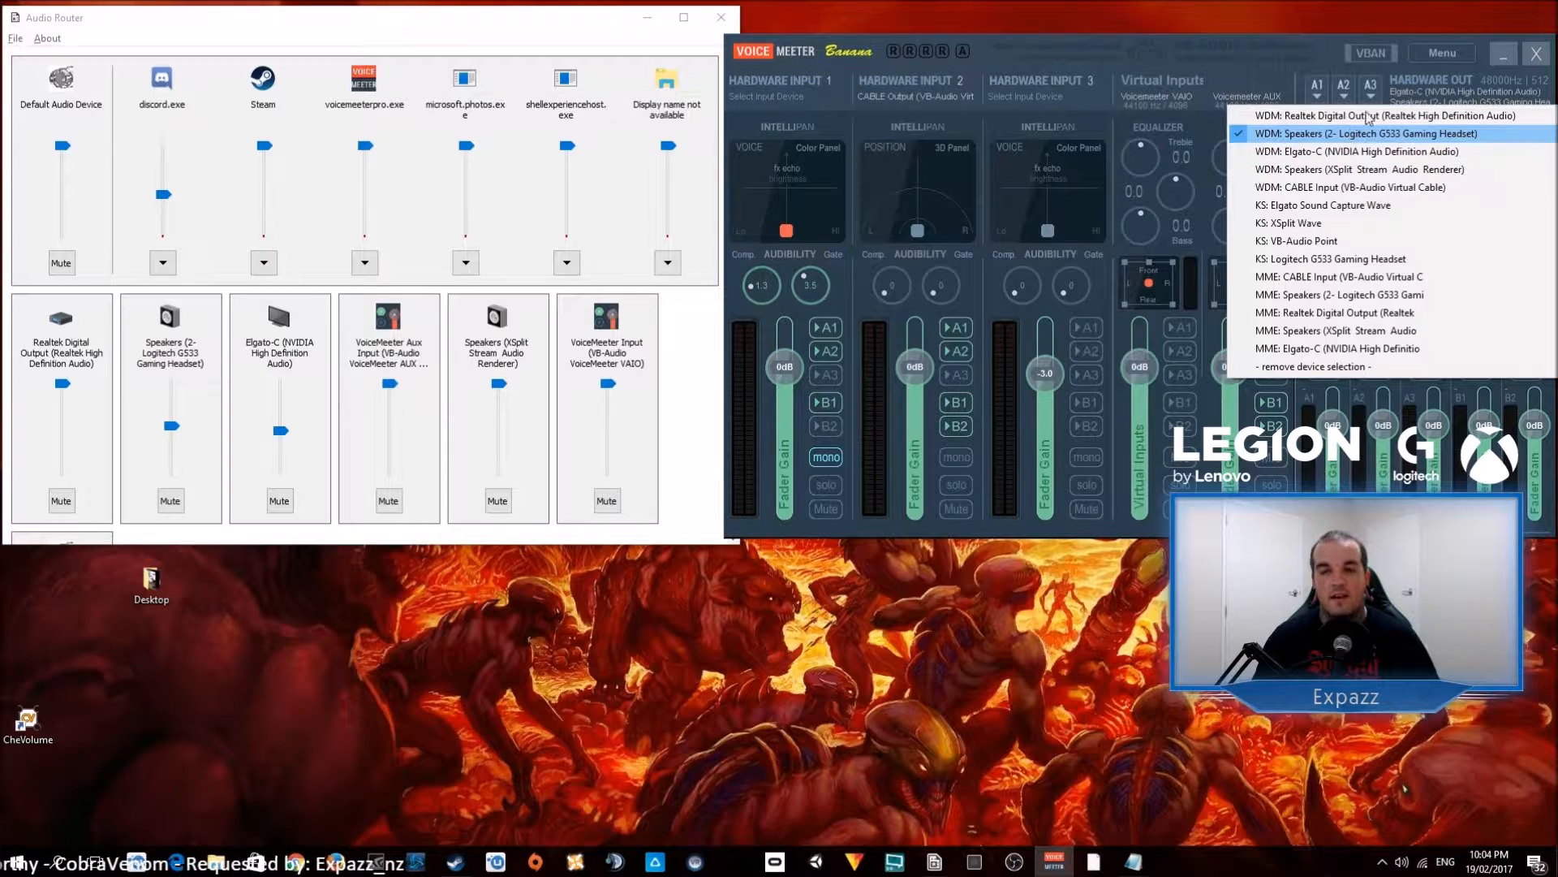
left_click(1366, 133)
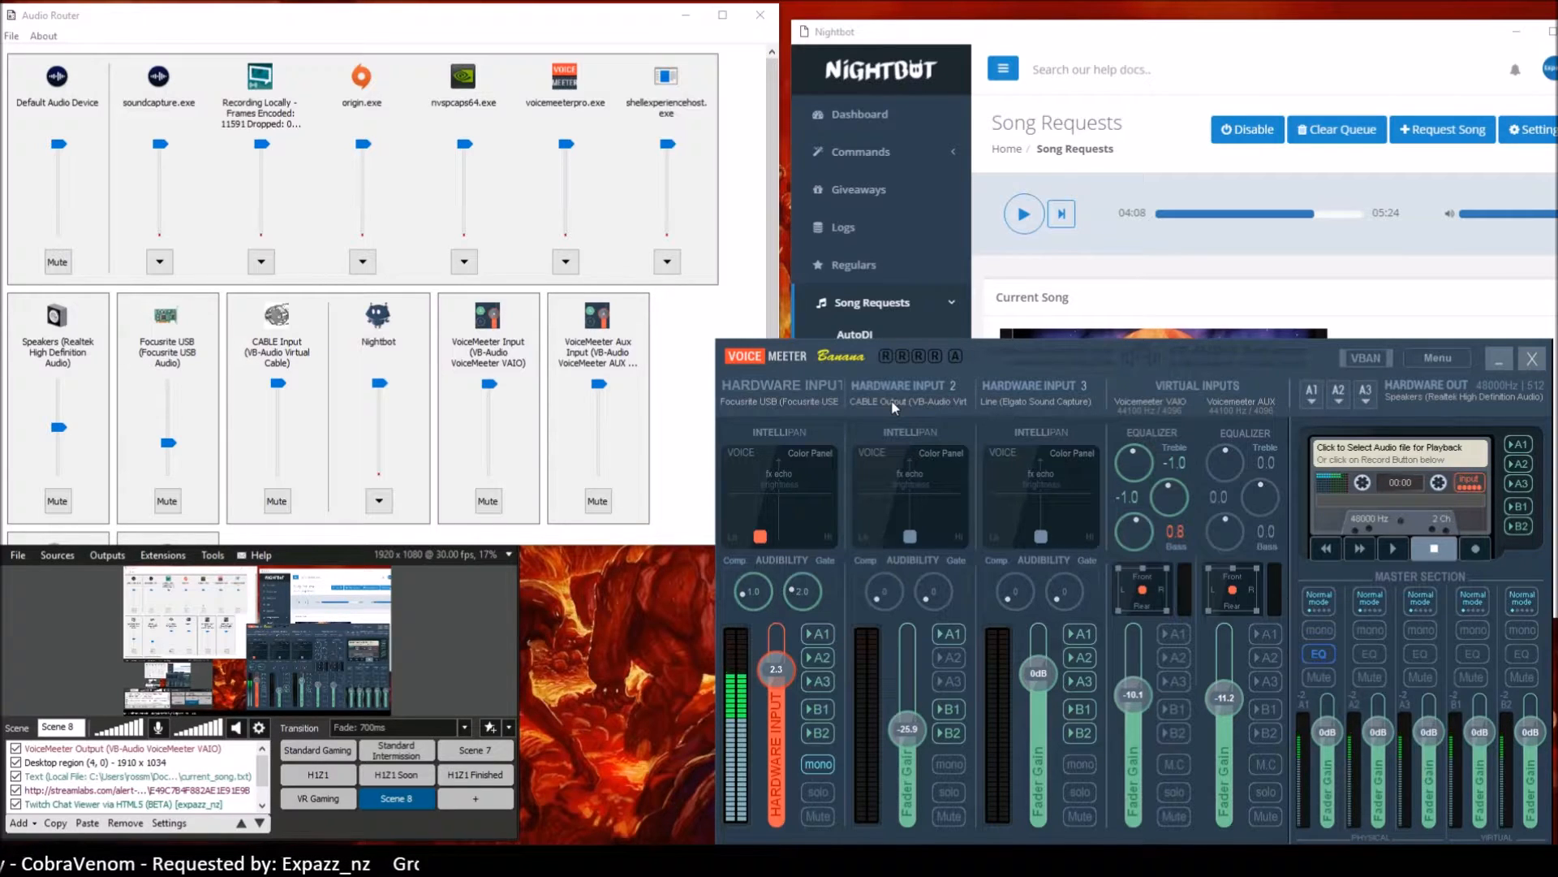
mouse_move(915, 533)
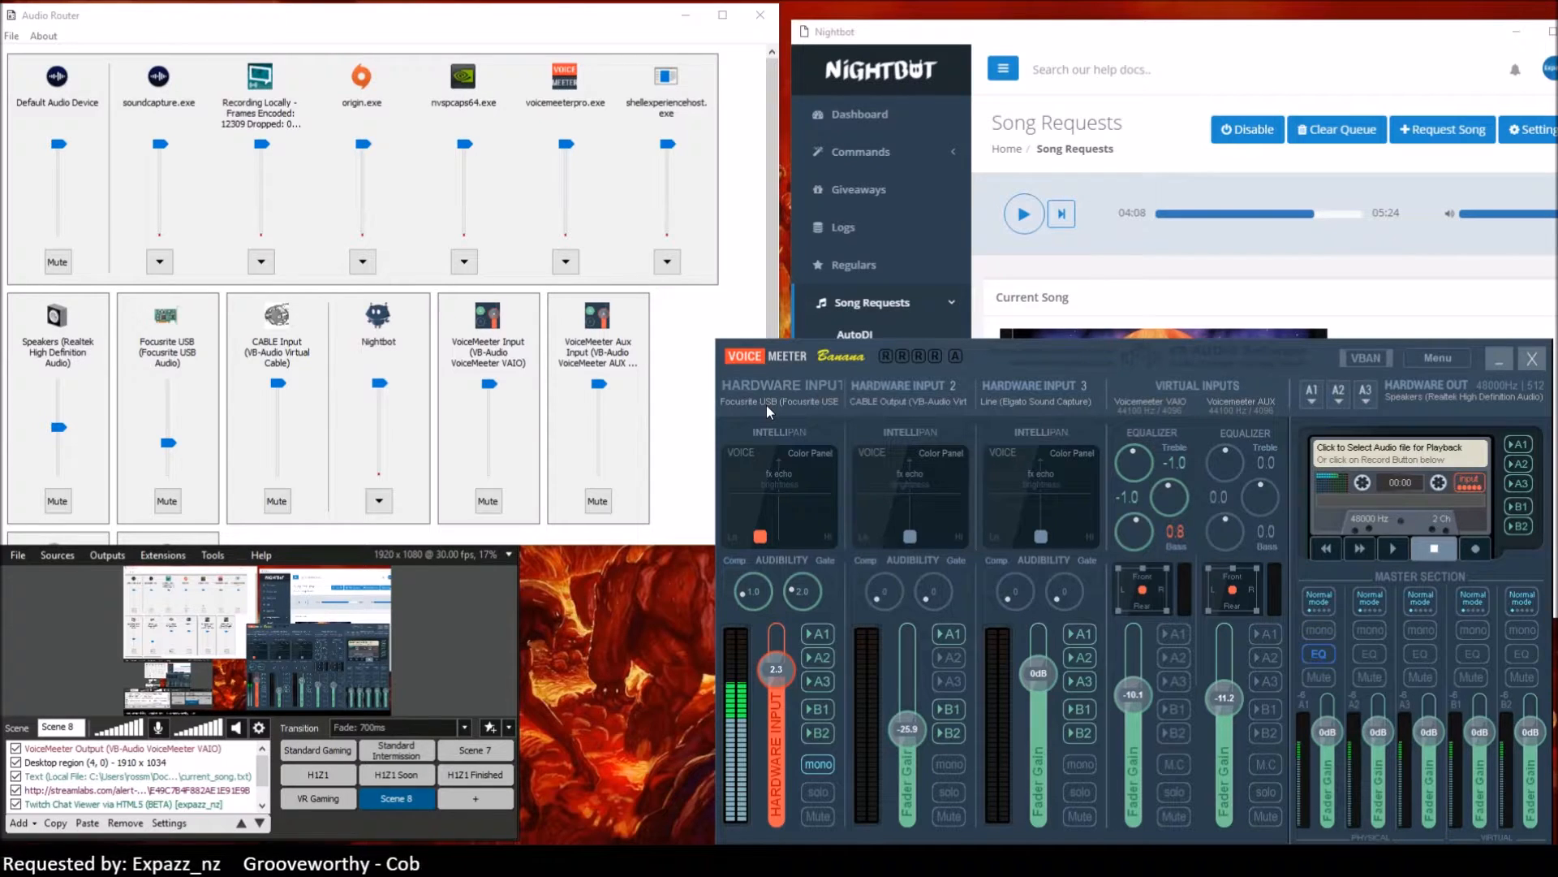
mouse_move(763, 503)
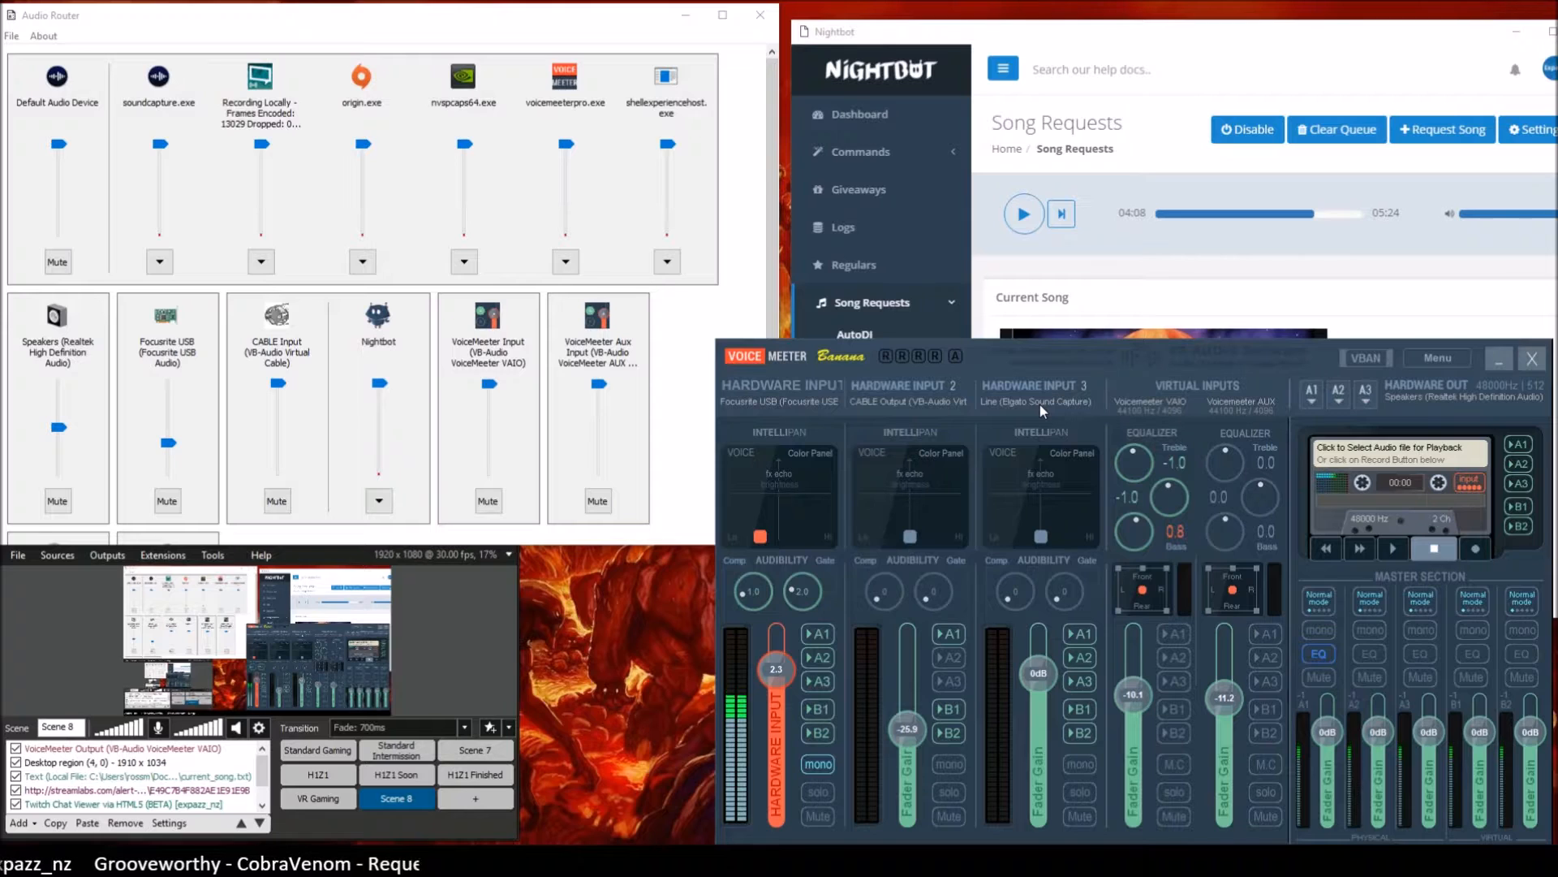
mouse_move(476, 673)
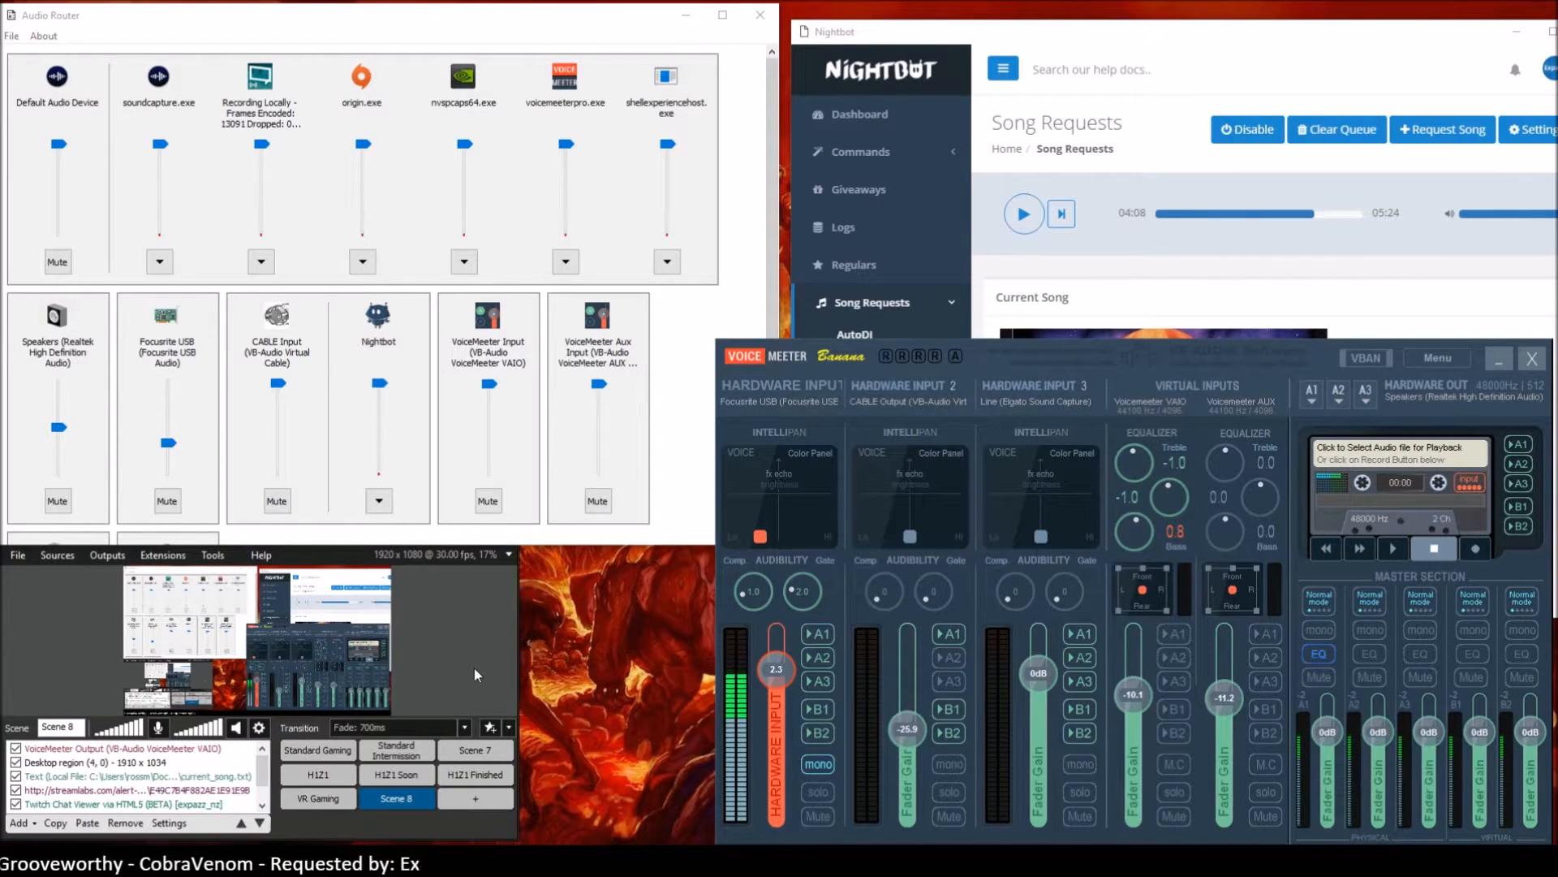